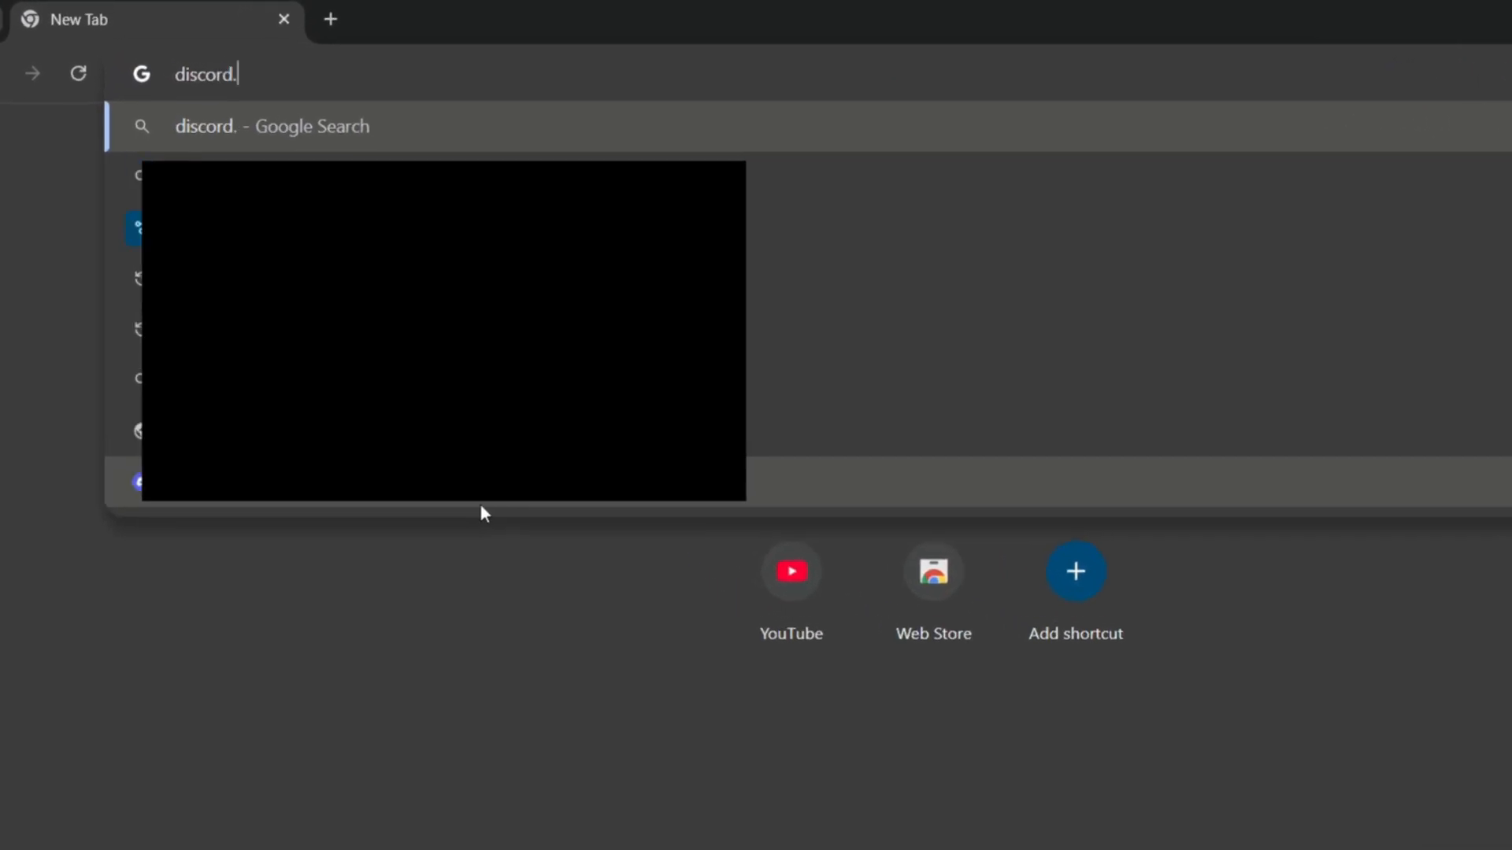
- Pick the Discord suggestion to open the RIP Tweaks server home channel
click(170, 831)
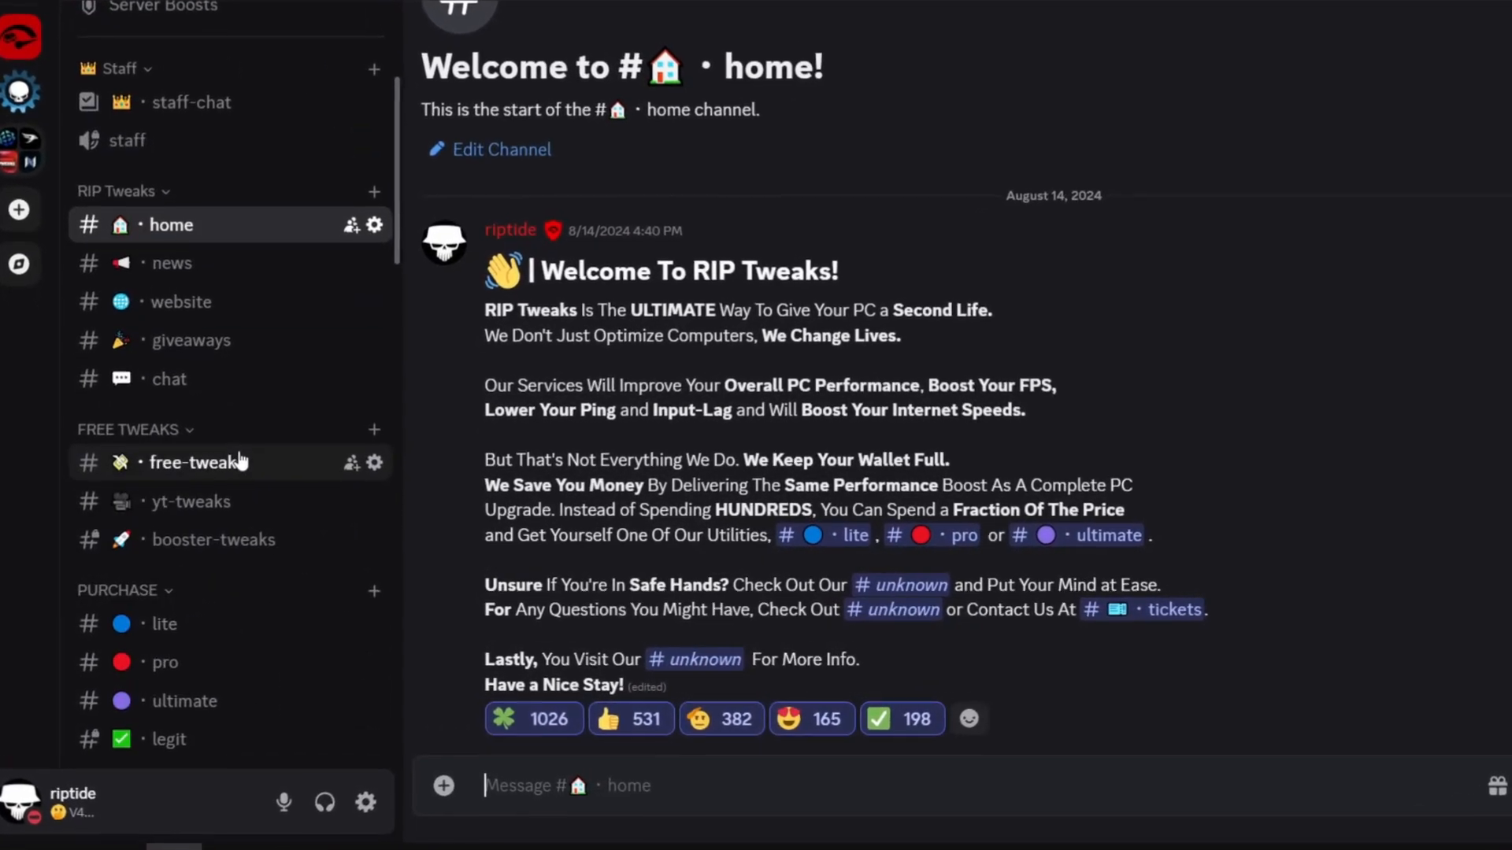
- Download Free Pack V8.1 from #free-tweaks and bring up the batch file's context menu
click(200, 463)
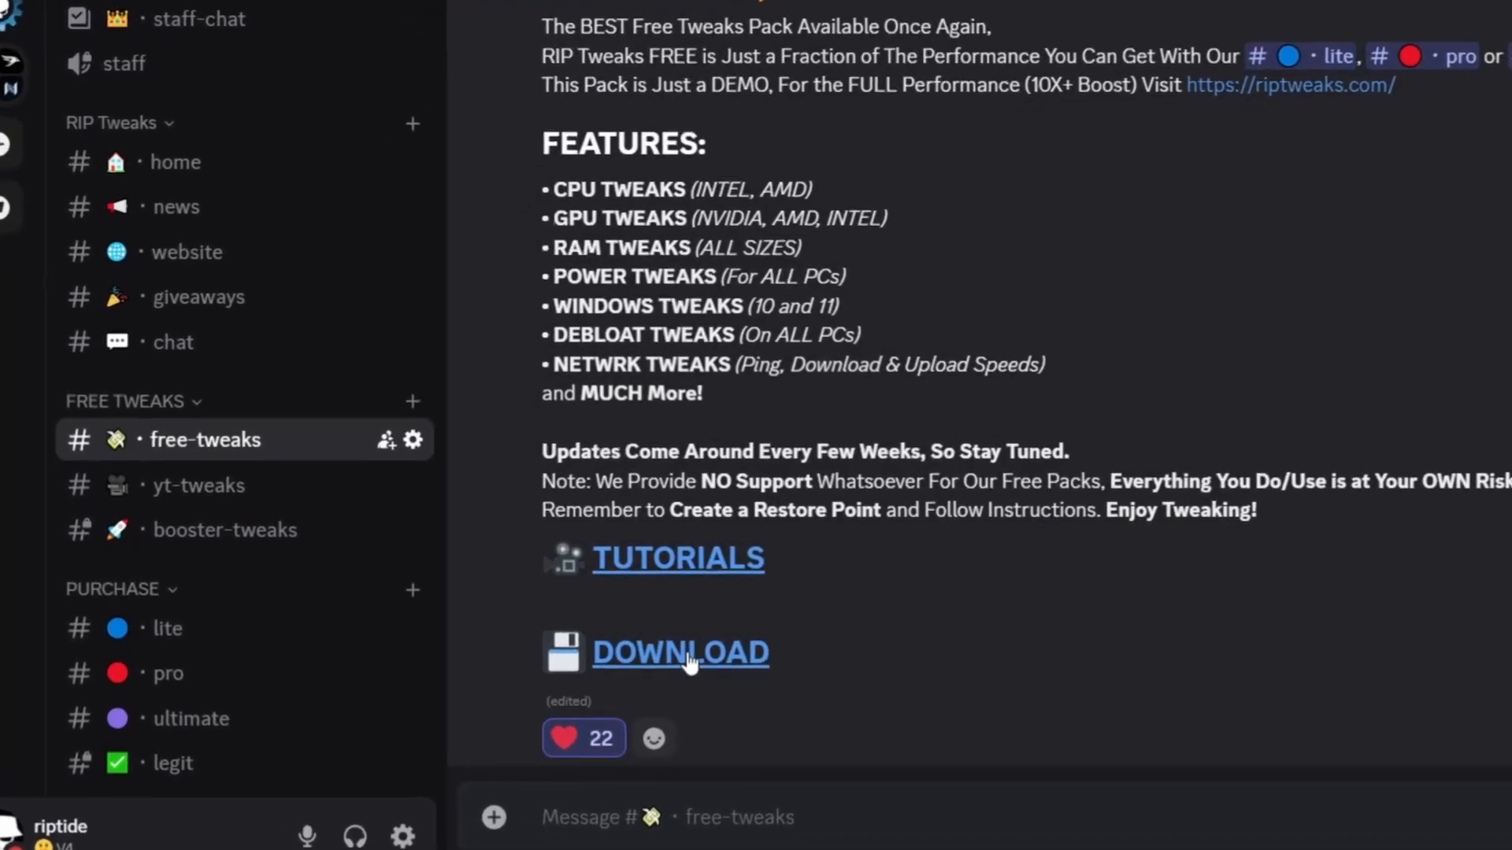
click(678, 652)
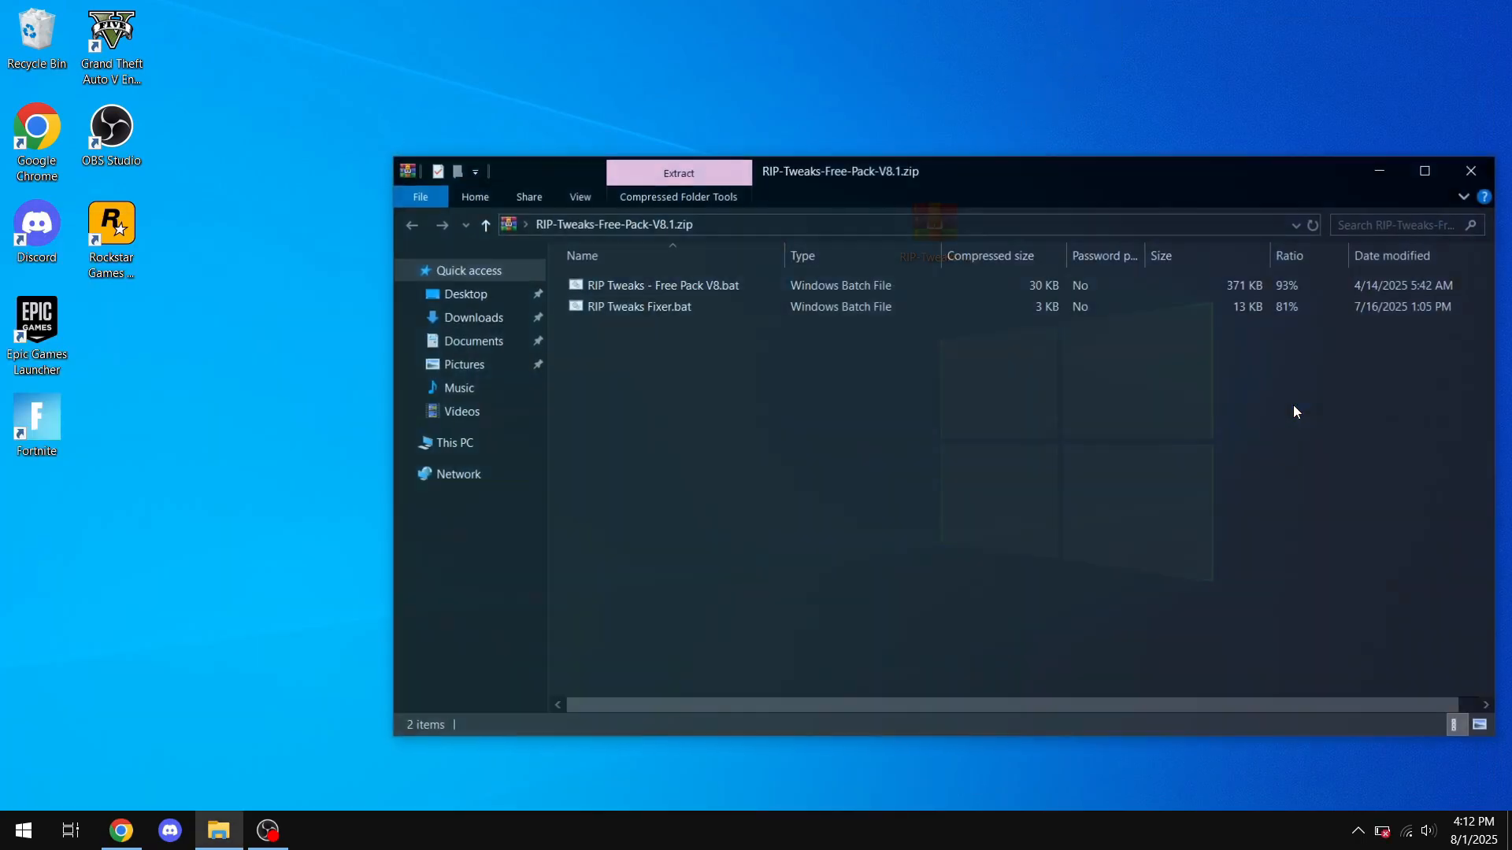
right_click(634, 347)
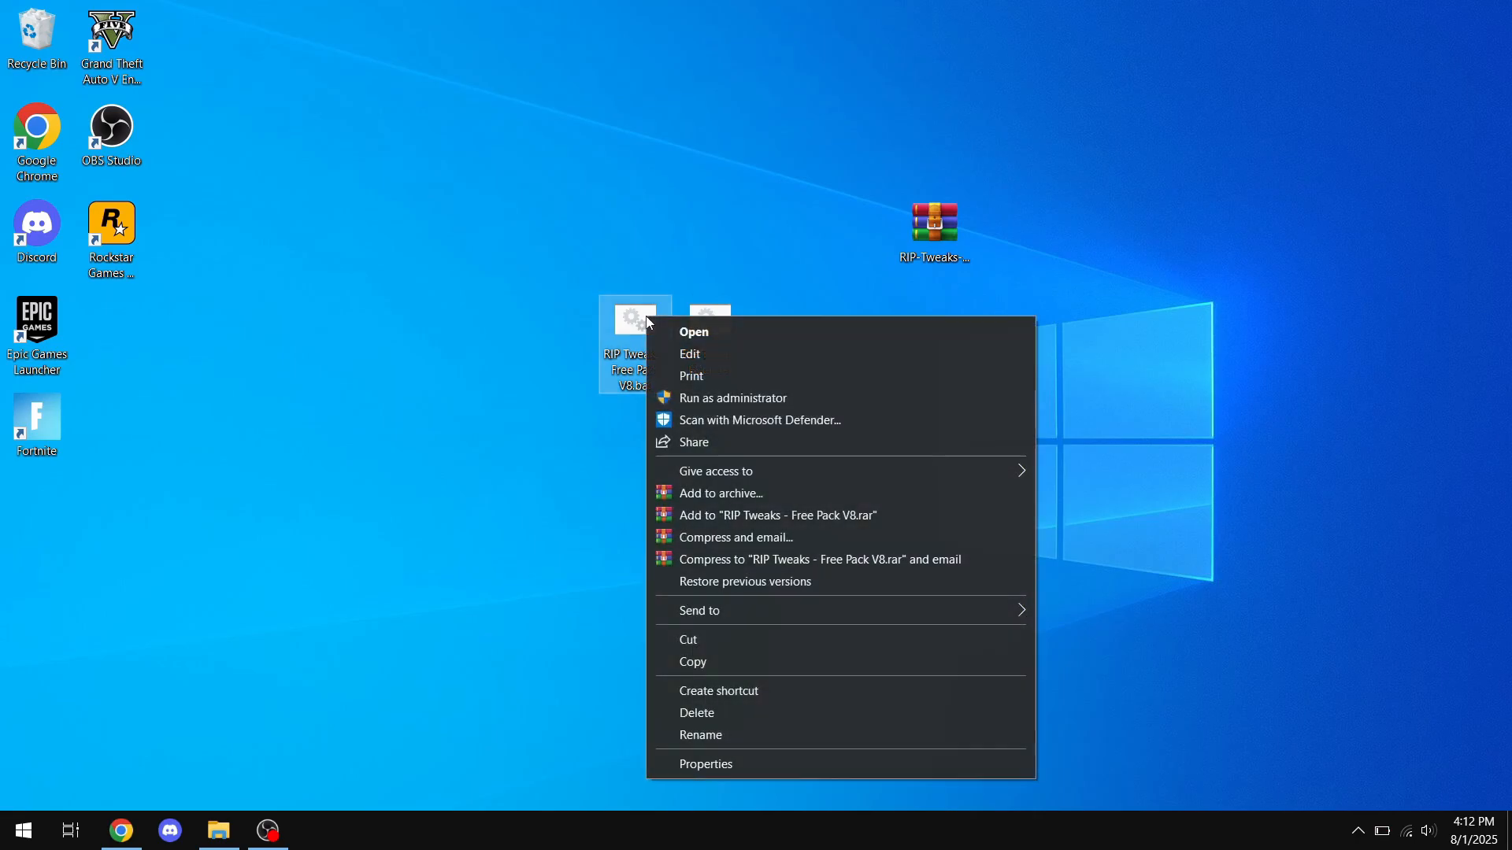
- Run the Free Pack batch file as administrator and choose option 1 to create a restore point
click(731, 397)
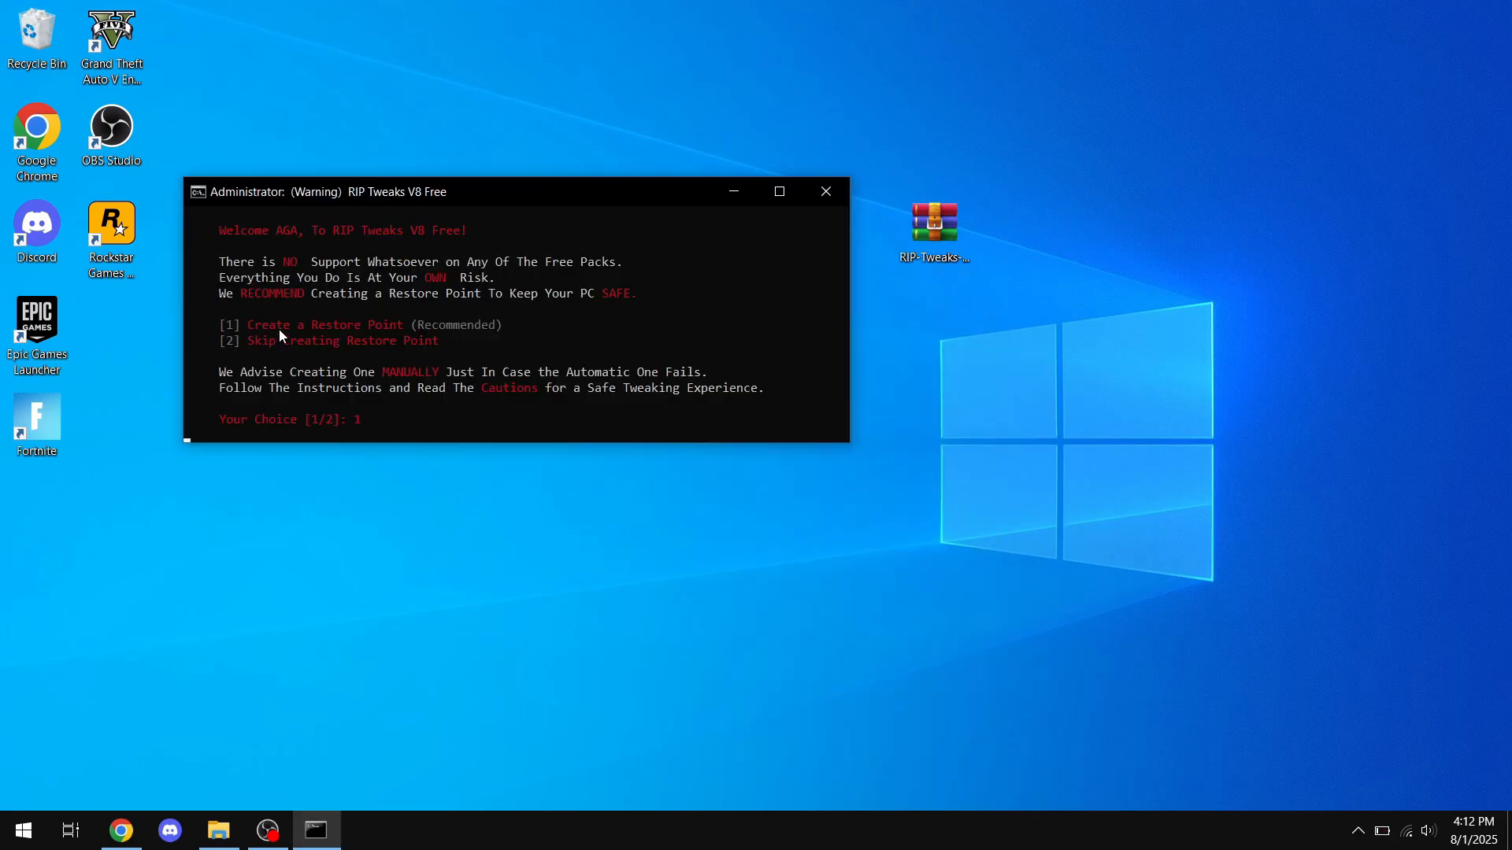
key(enter)
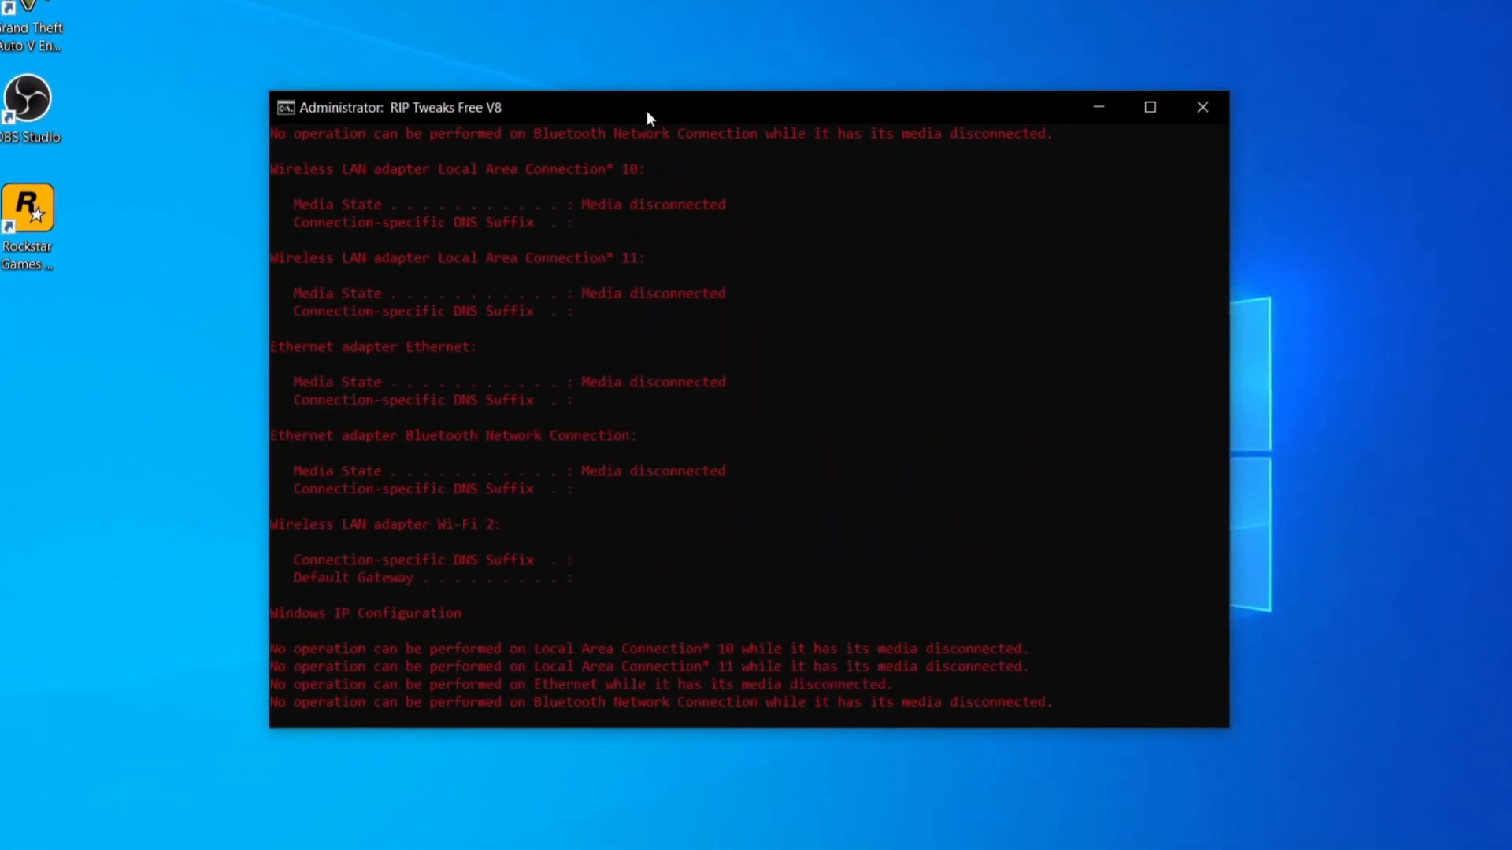
- Move the console window while the ipconfig network adapter commands run
drag(645, 116, 646, 106)
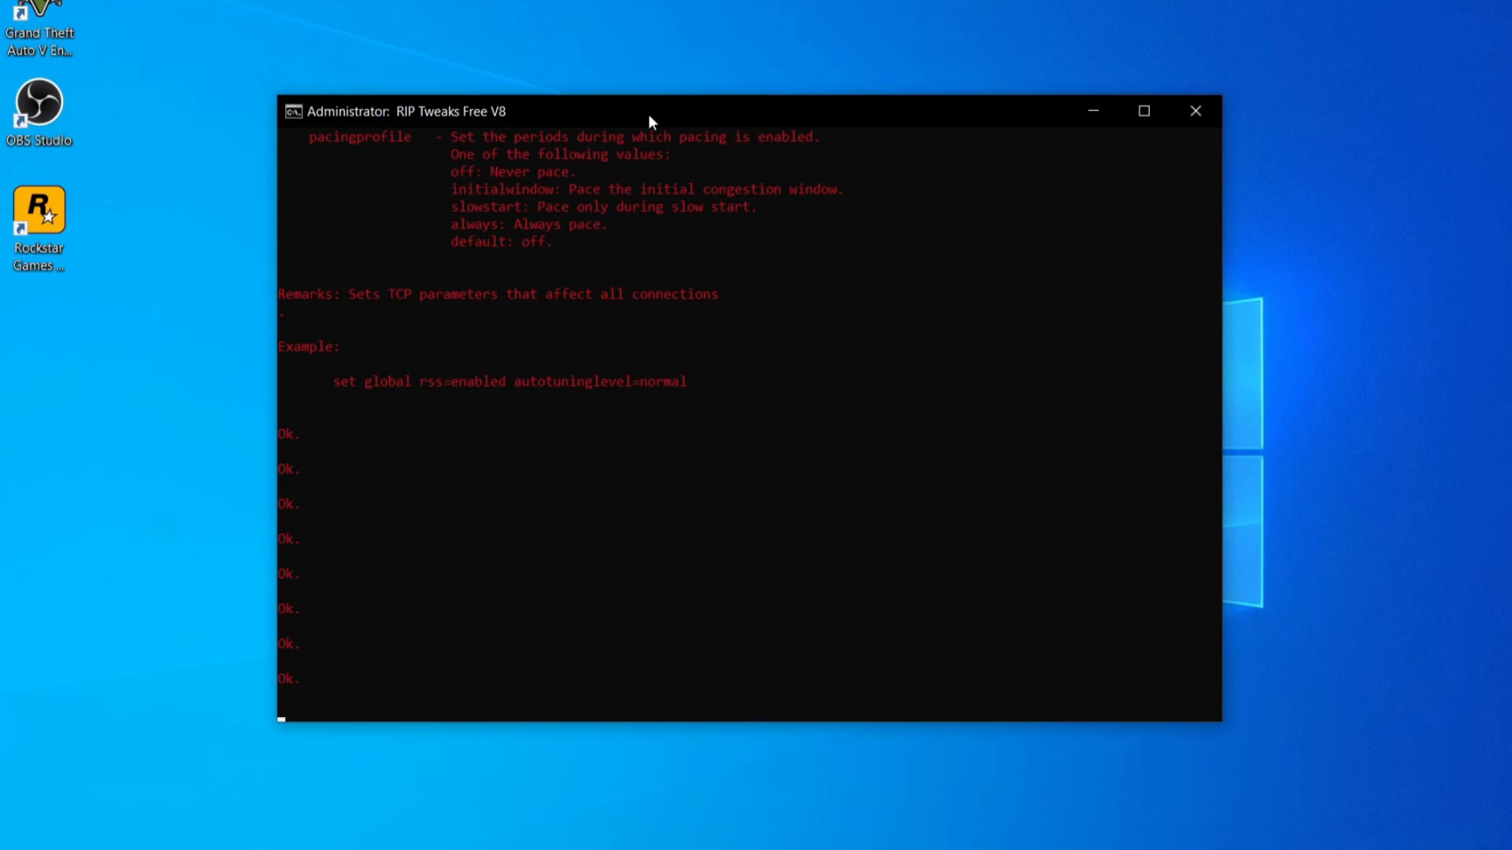
- After the netsh TCP commands report Ok, start LatencyMon's interrupt latency analysis
drag(648, 111, 644, 95)
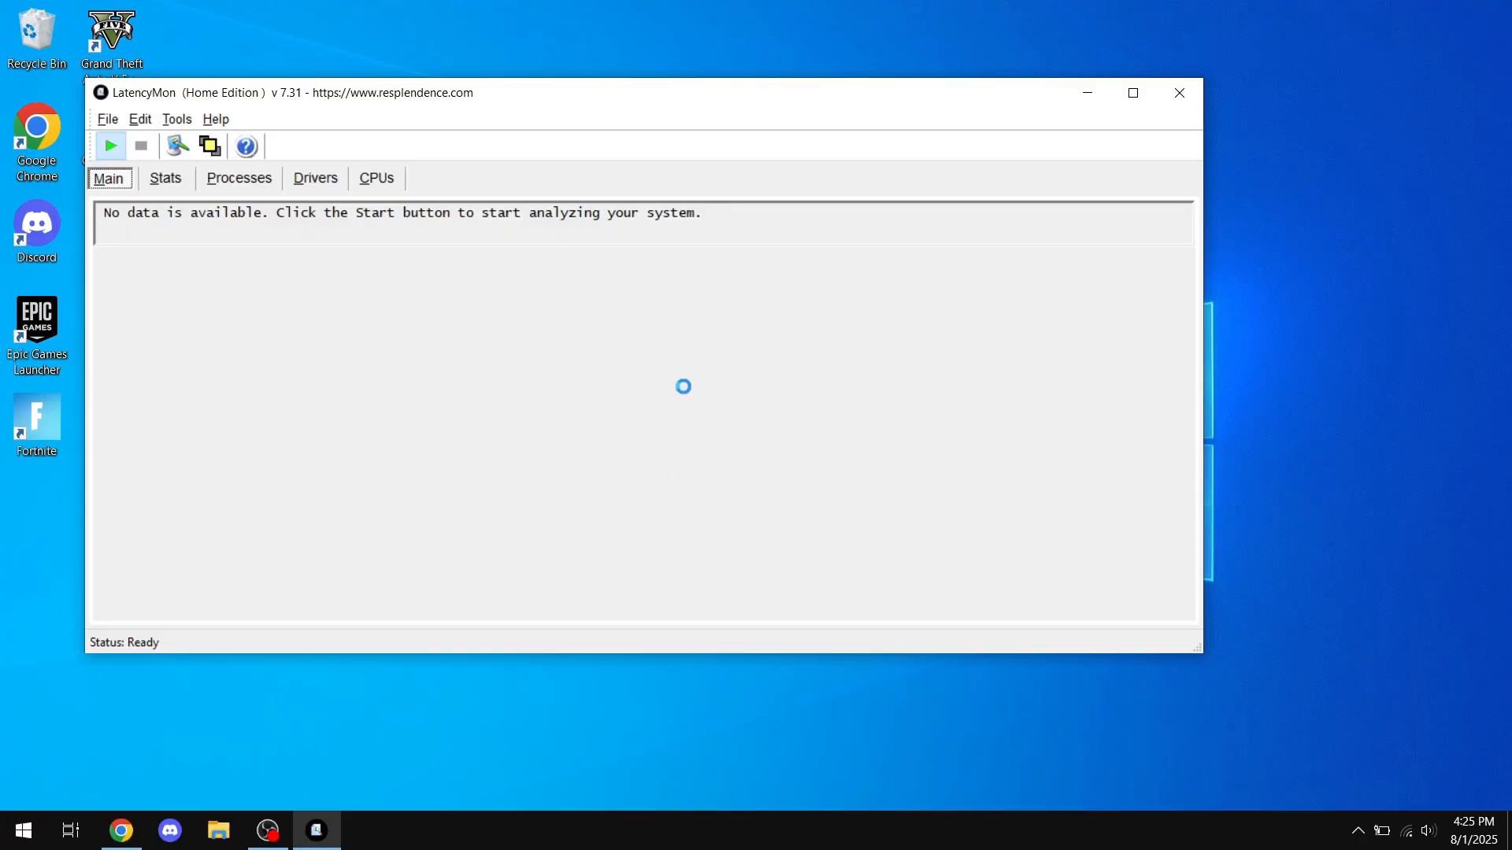
click(111, 146)
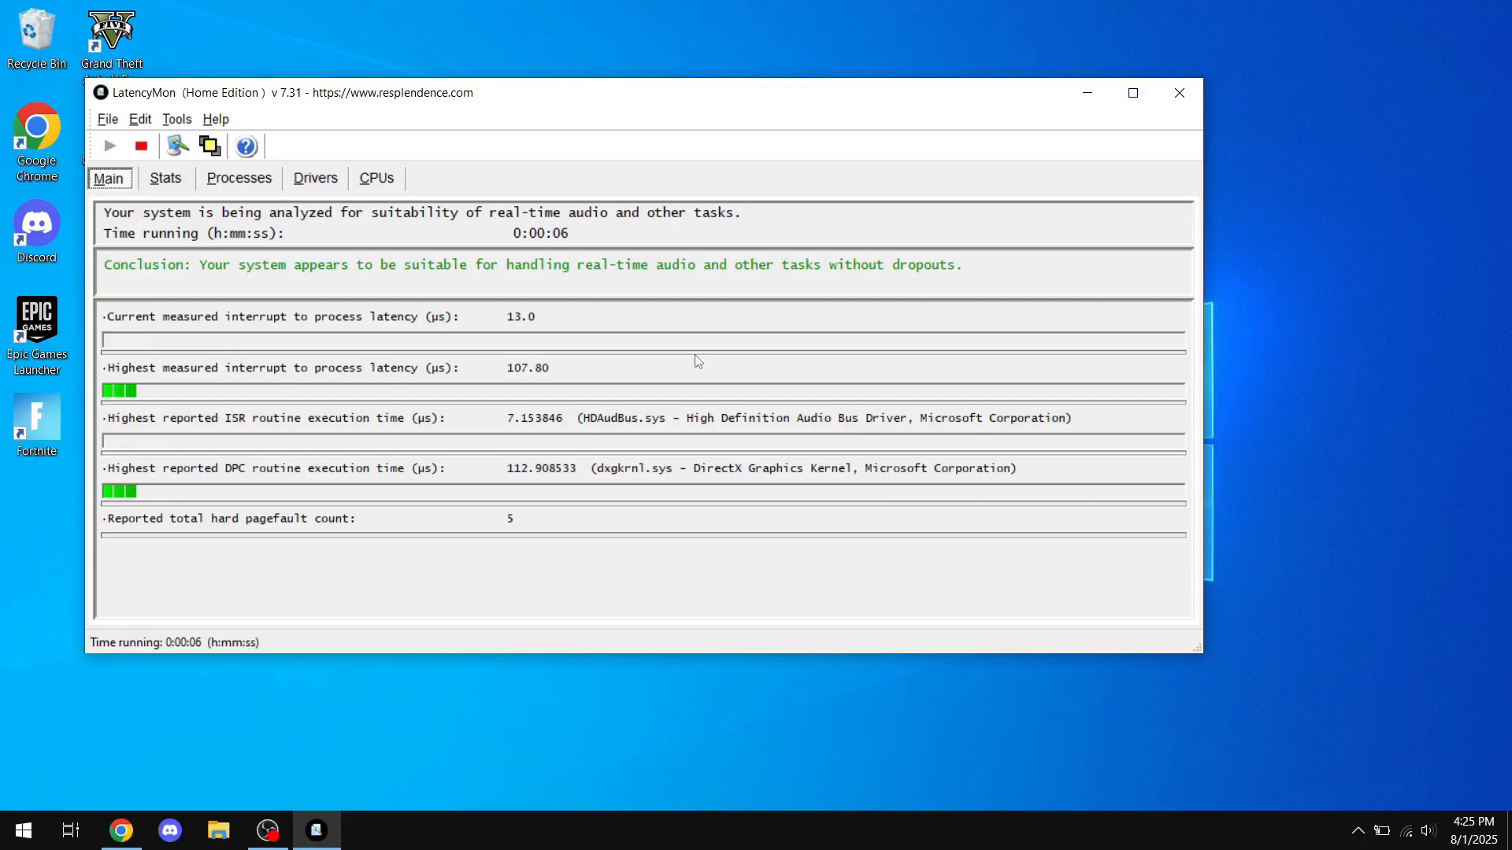